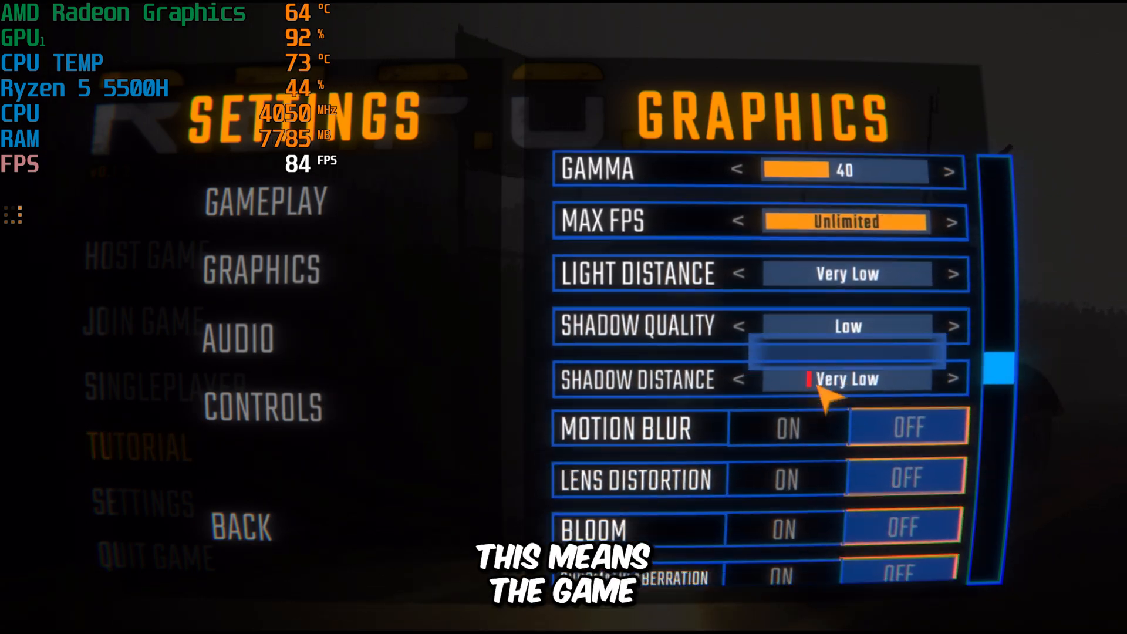
Step: Step the Pixelation setting from Default down to Small in the graphics options
{"action": "scroll", "scroll_direction": "down", "scroll_amount": 3}
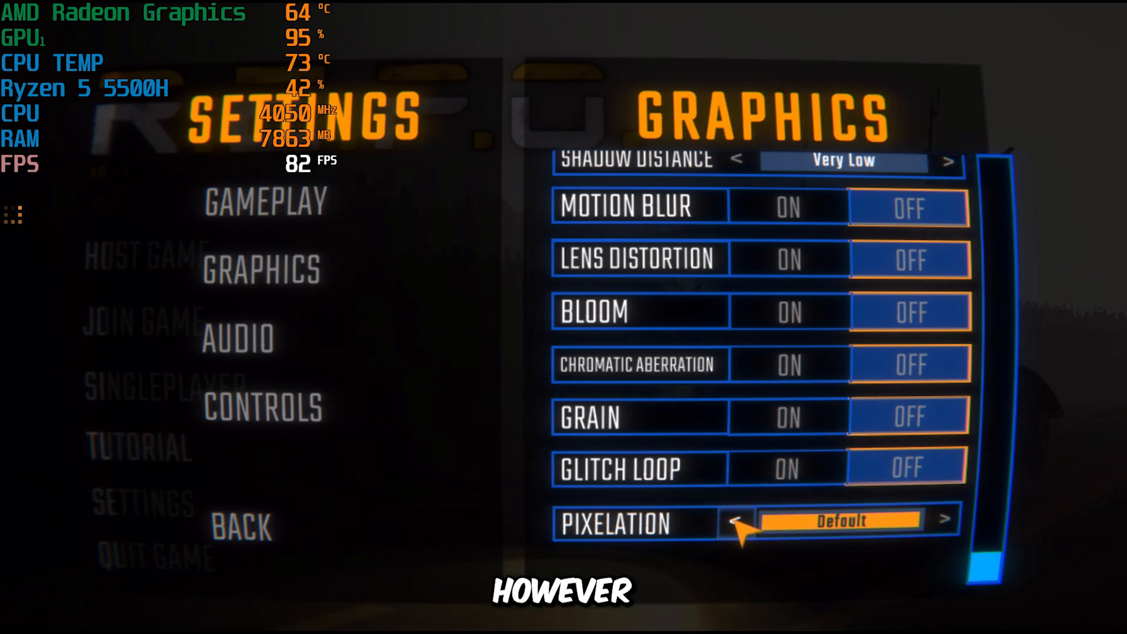
{"action": "left_click", "coordinate": [737, 519]}
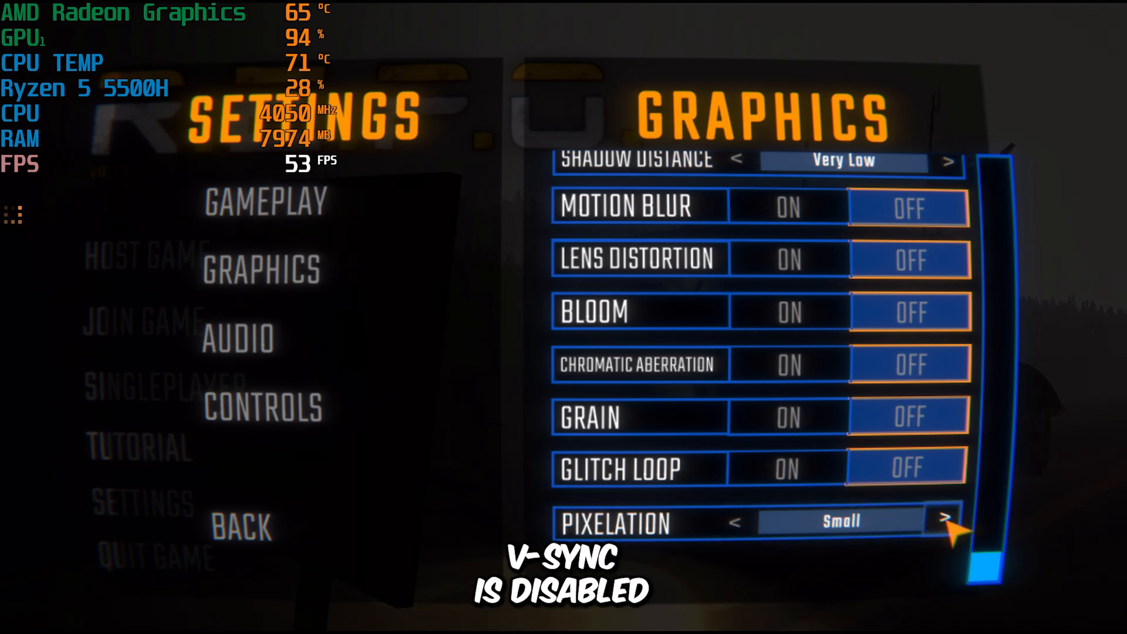
{"action": "left_click", "coordinate": [946, 520]}
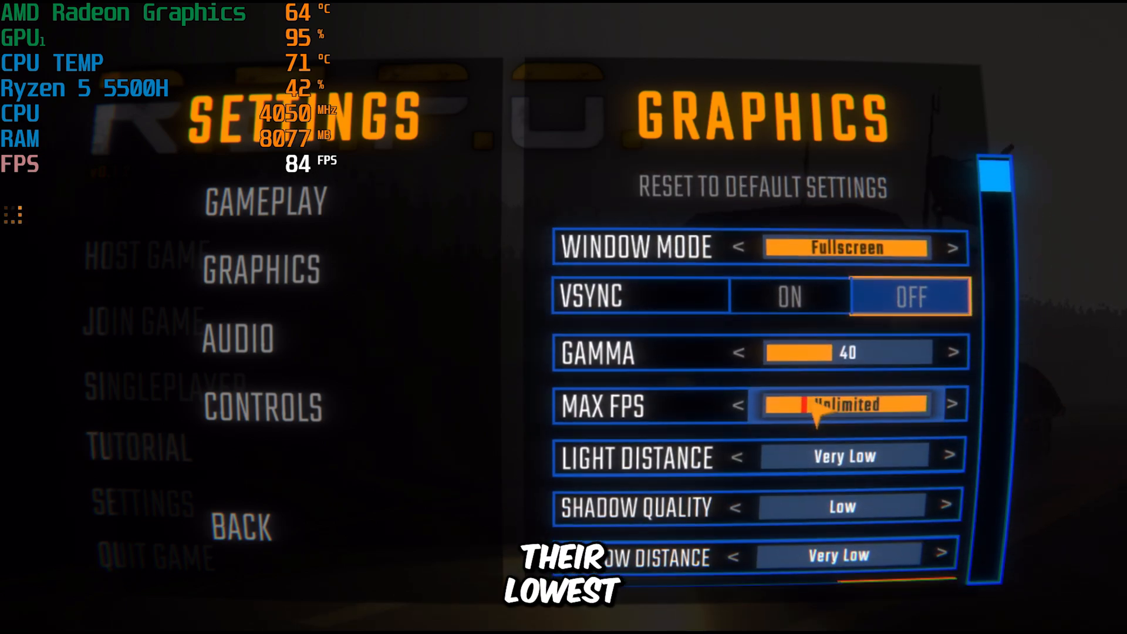
{"action": "scroll", "scroll_direction": "down", "scroll_amount": 3}
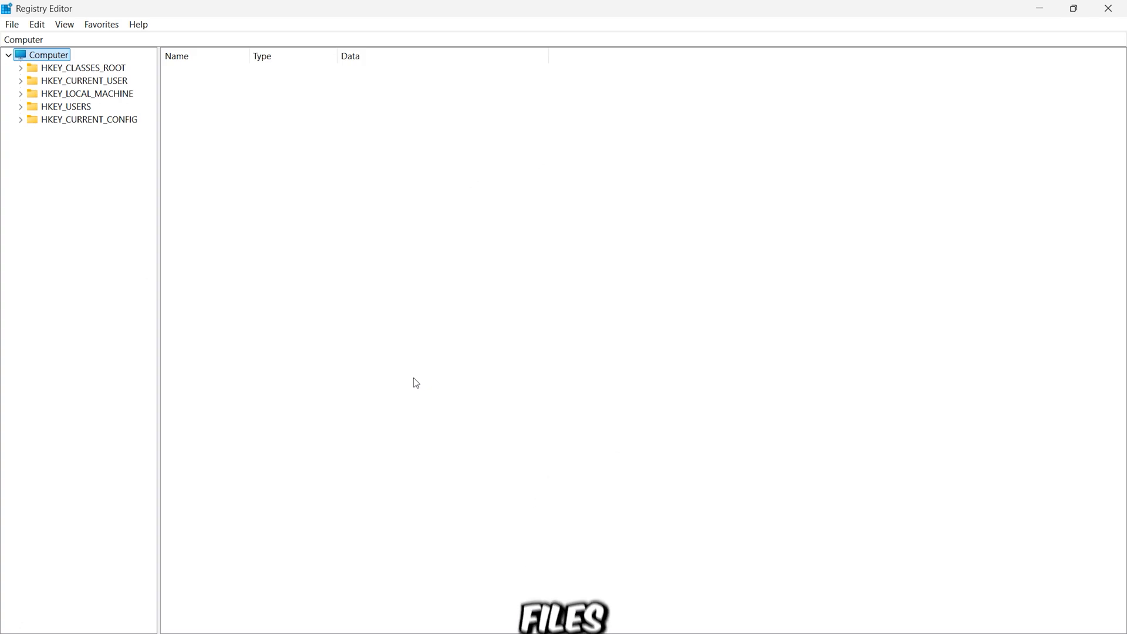
Step: Browse to HKEY_CURRENT_USER\Software\semiwork\REPO and select a Screenmanager resolution value
{"action": "left_click", "coordinate": [21, 81]}
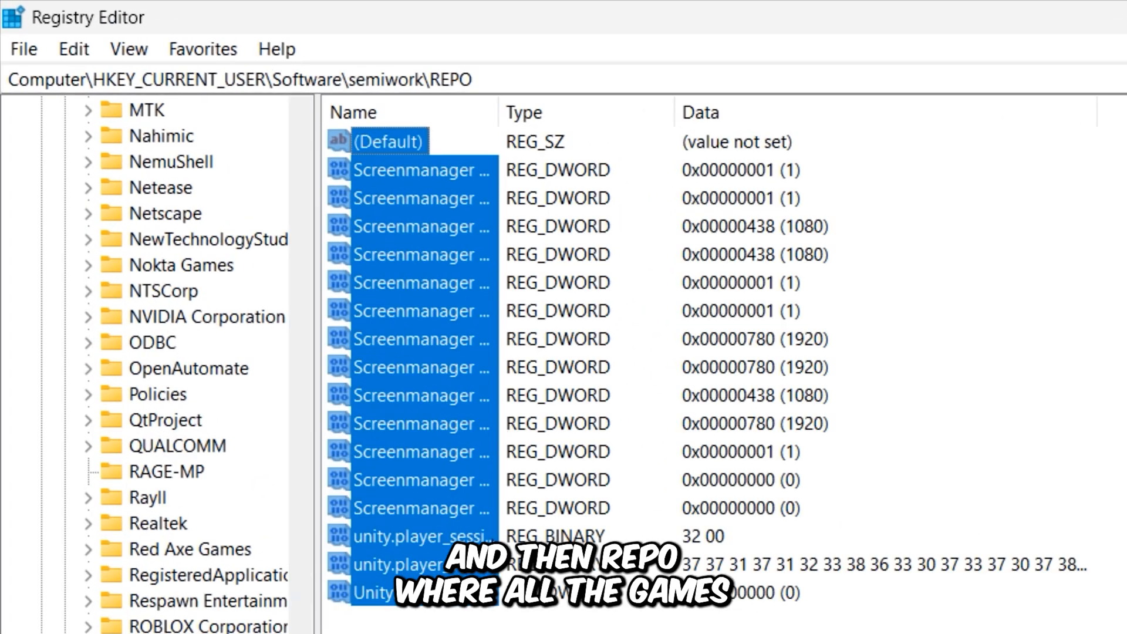
{"action": "left_click", "coordinate": [903, 431]}
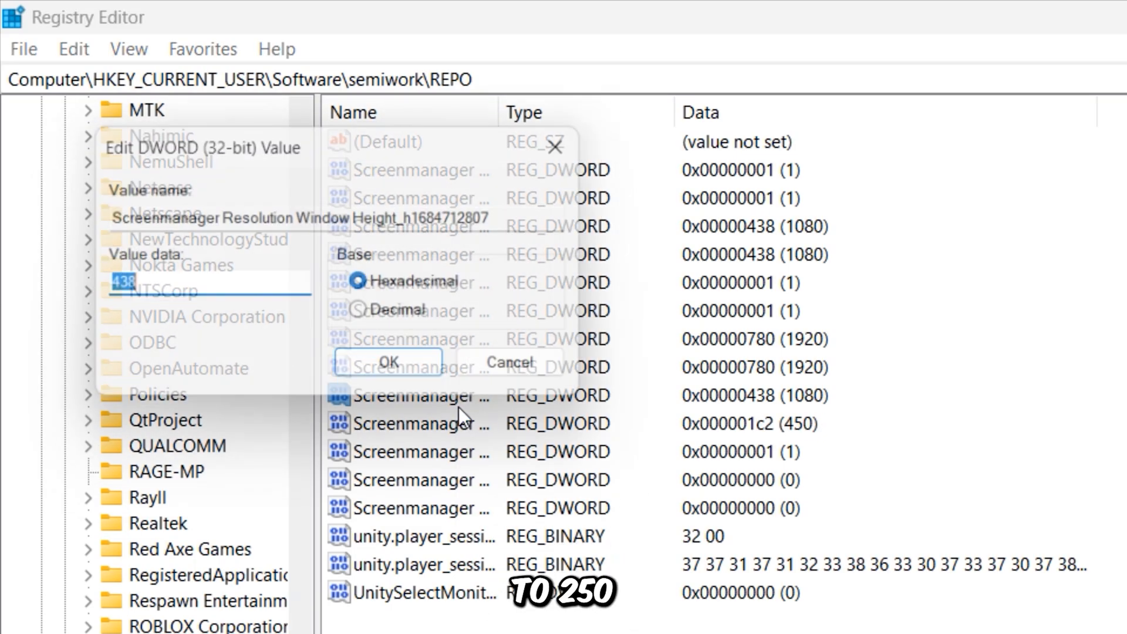
Step: Set the Screenmanager resolution widths to 450 and heights to 250 in decimal
{"action": "left_click", "coordinate": [365, 314]}
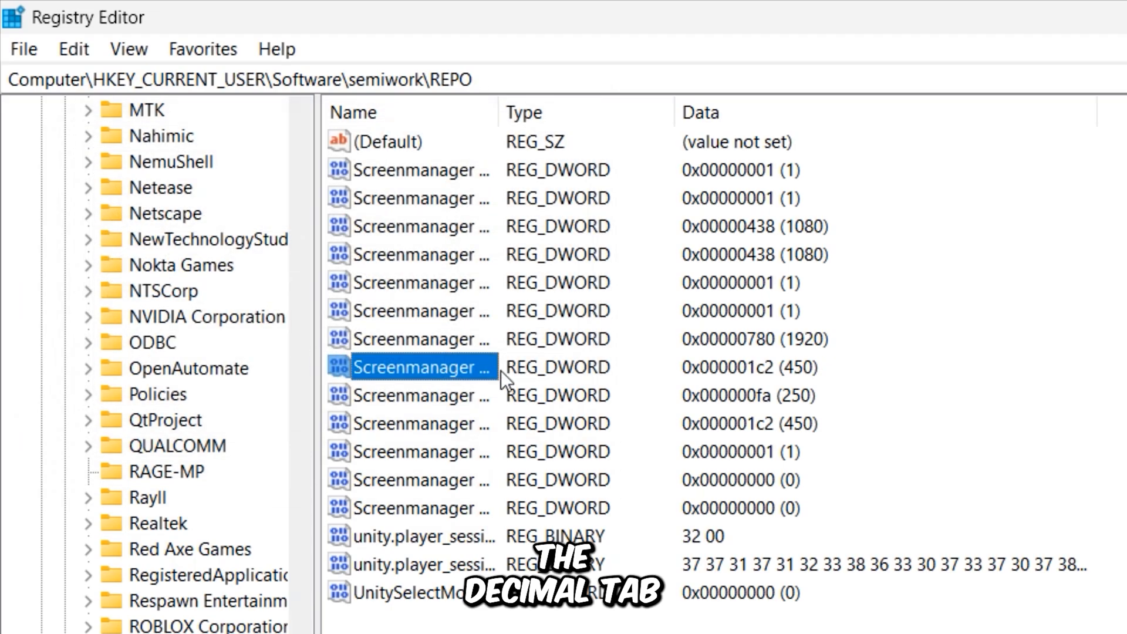
{"action": "double_click", "coordinate": [421, 366]}
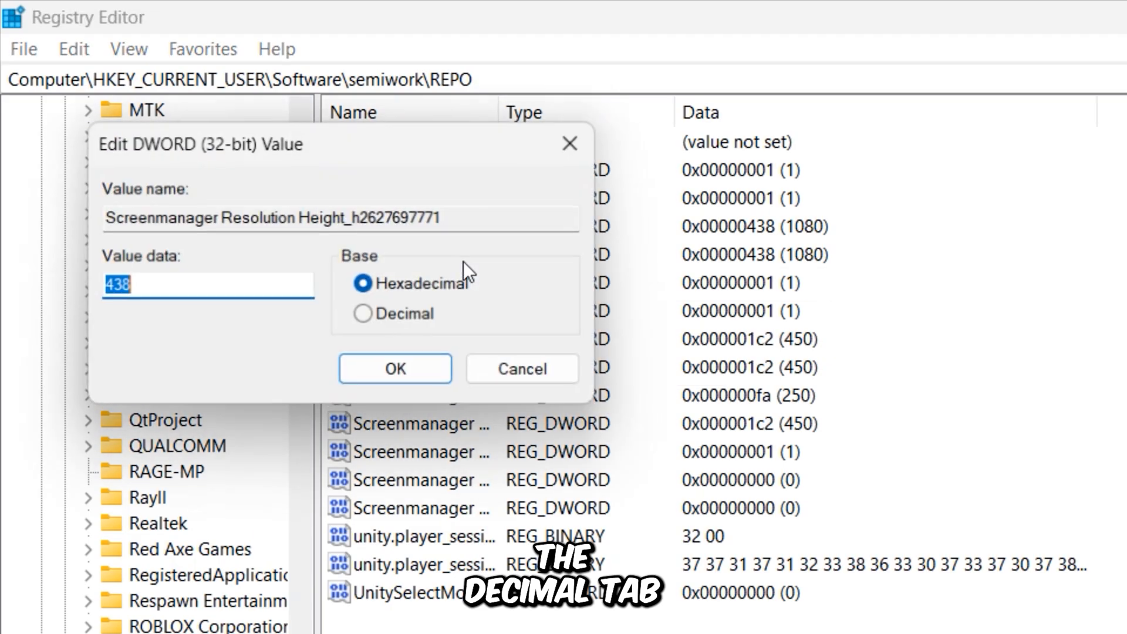
{"action": "left_click", "coordinate": [364, 315]}
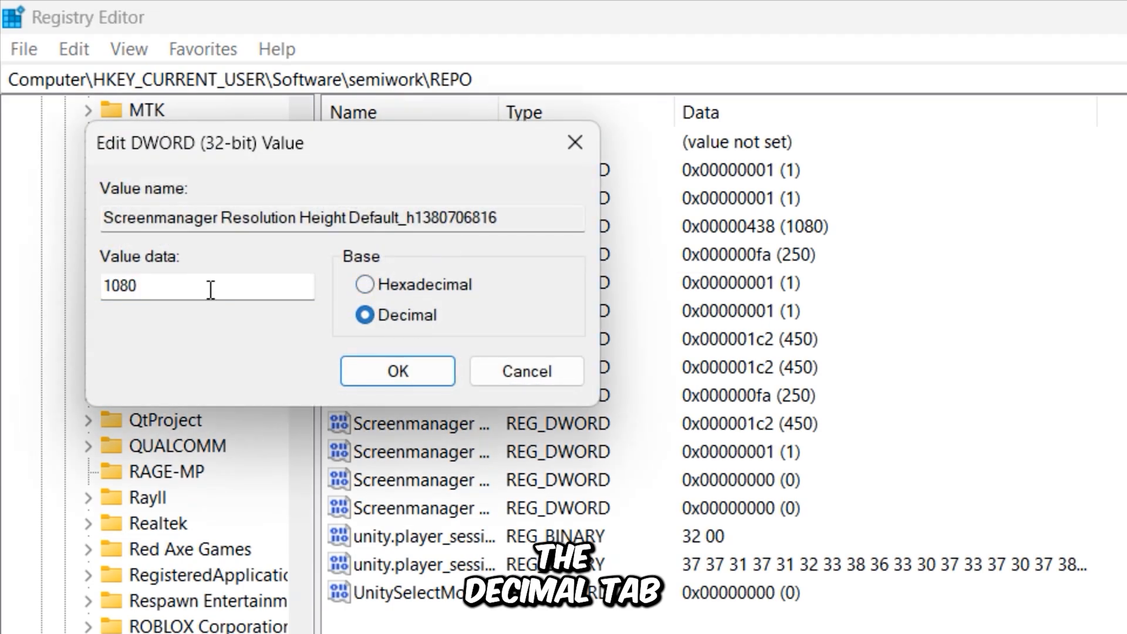
{"action": "left_click", "coordinate": [397, 371]}
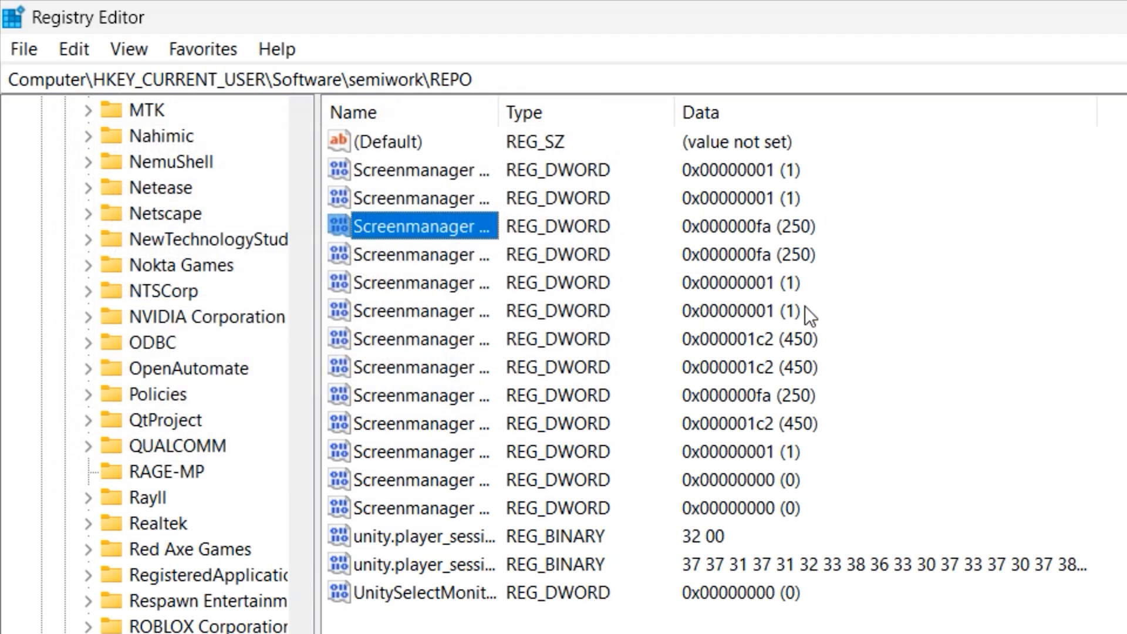
Step: Change the Screenmanager Resolution Use Native values from 1 to 0
{"action": "double_click", "coordinate": [421, 226]}
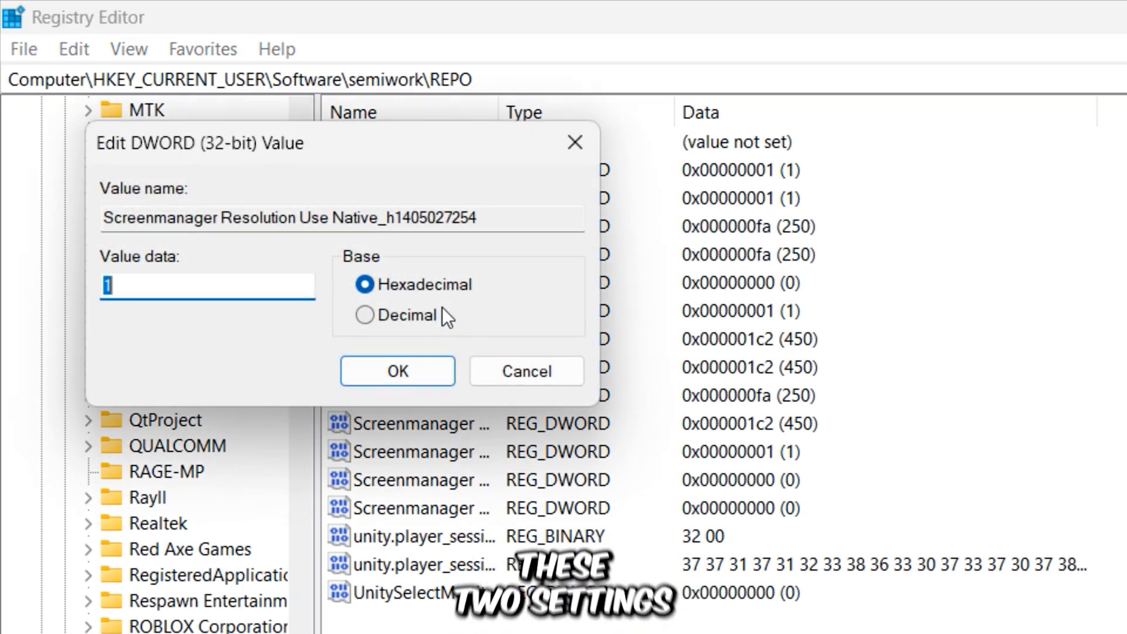
{"action": "left_click", "coordinate": [396, 371]}
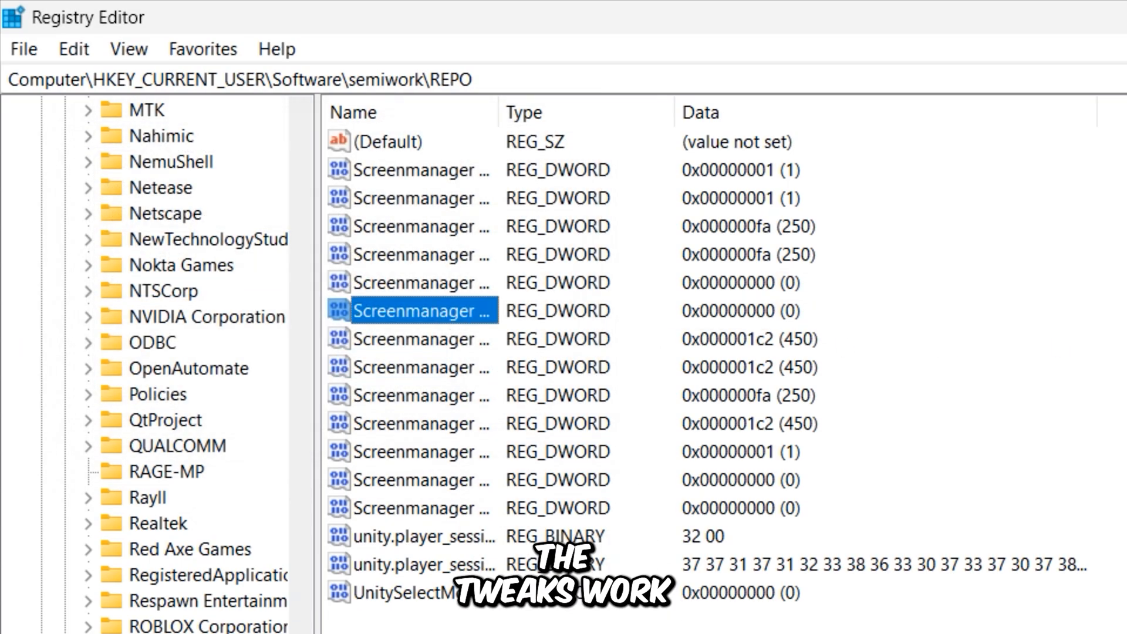